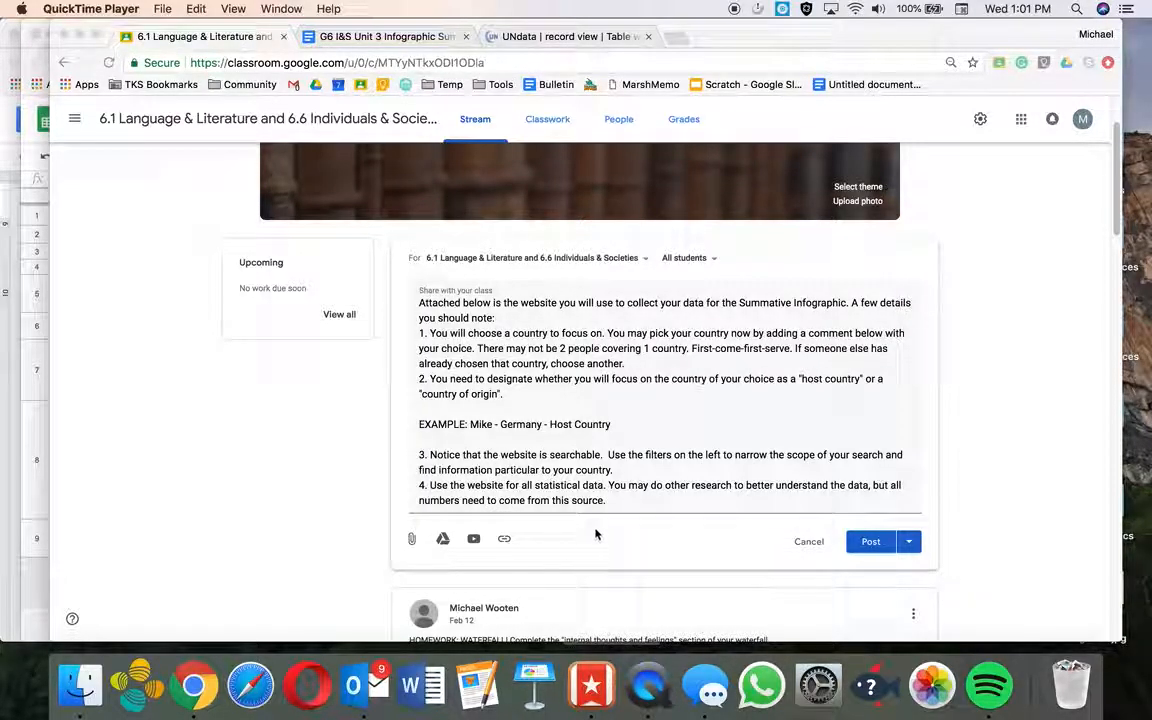
mouse_move(420, 685)
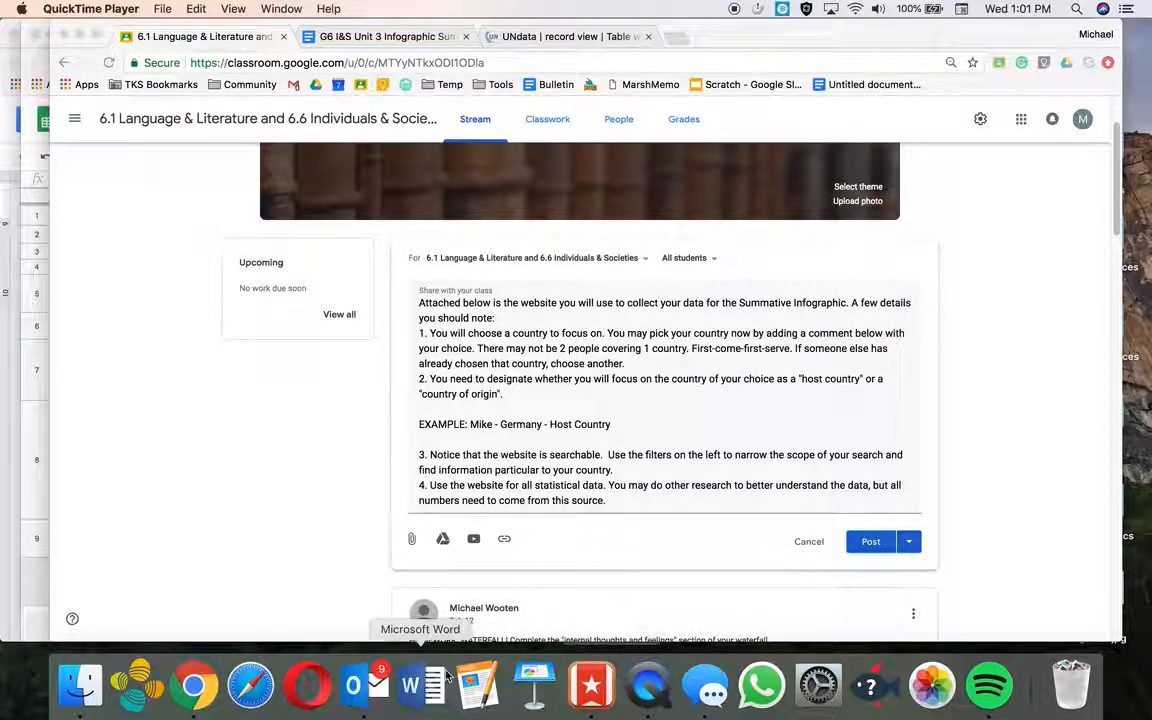
mouse_move(477, 685)
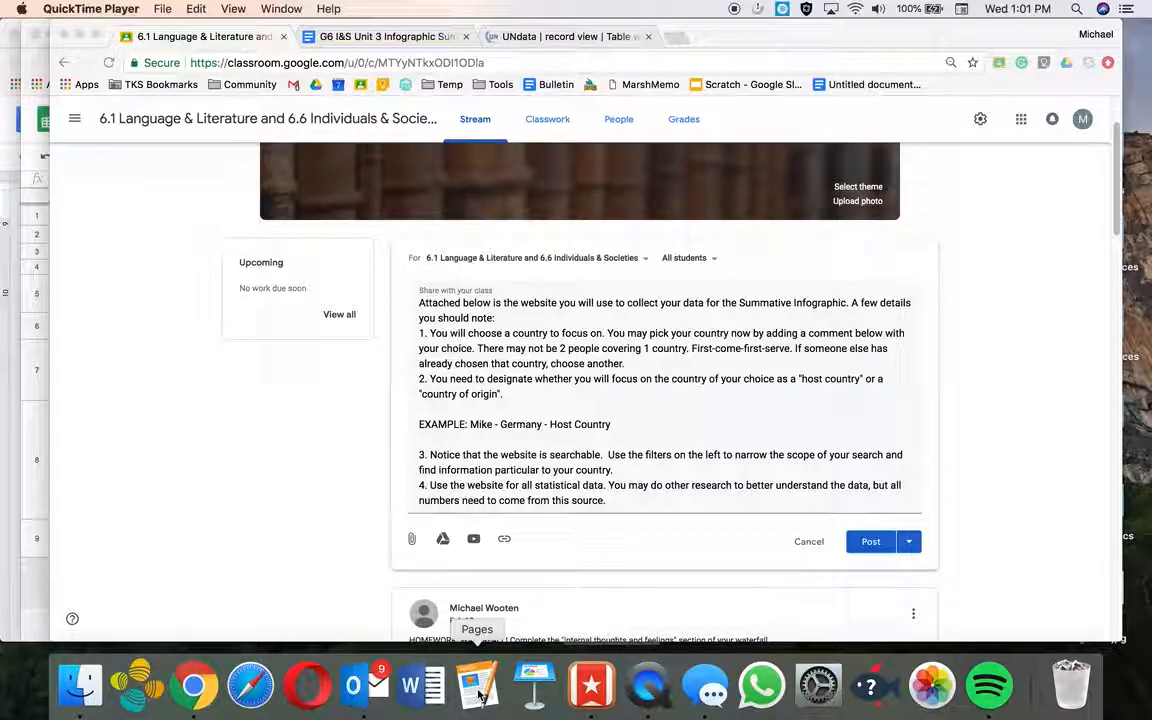
mouse_move(79, 685)
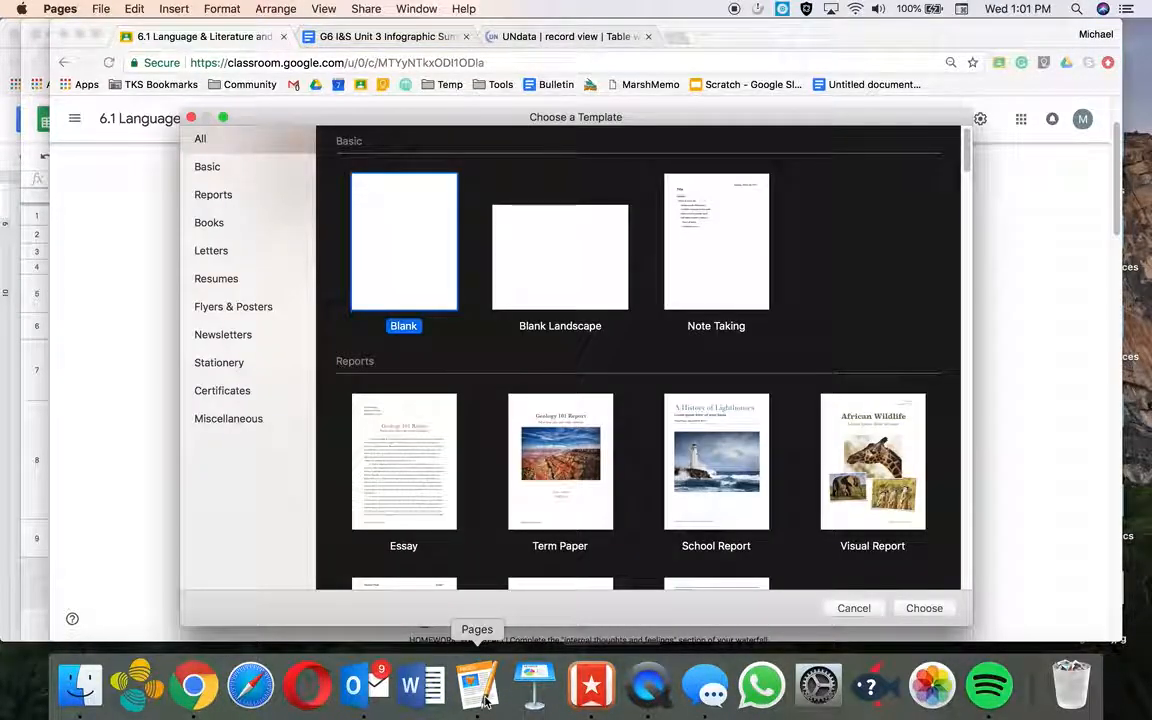
mouse_move(391, 259)
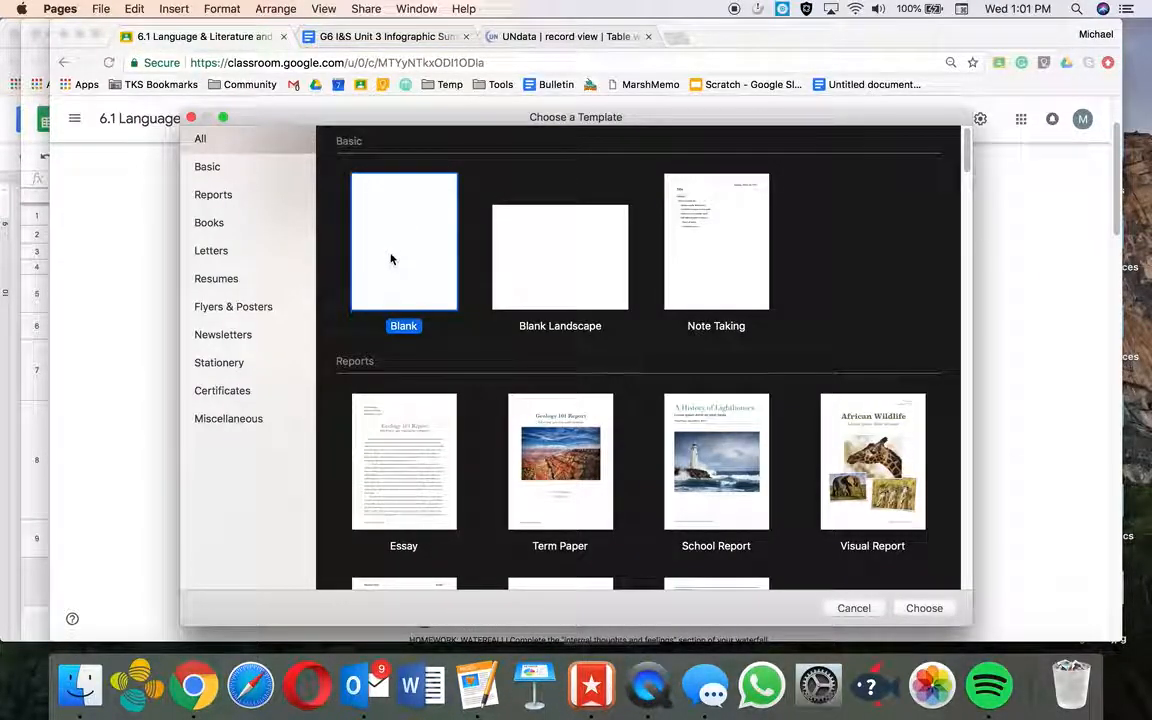
- Create a new document from the Blank template
click(923, 608)
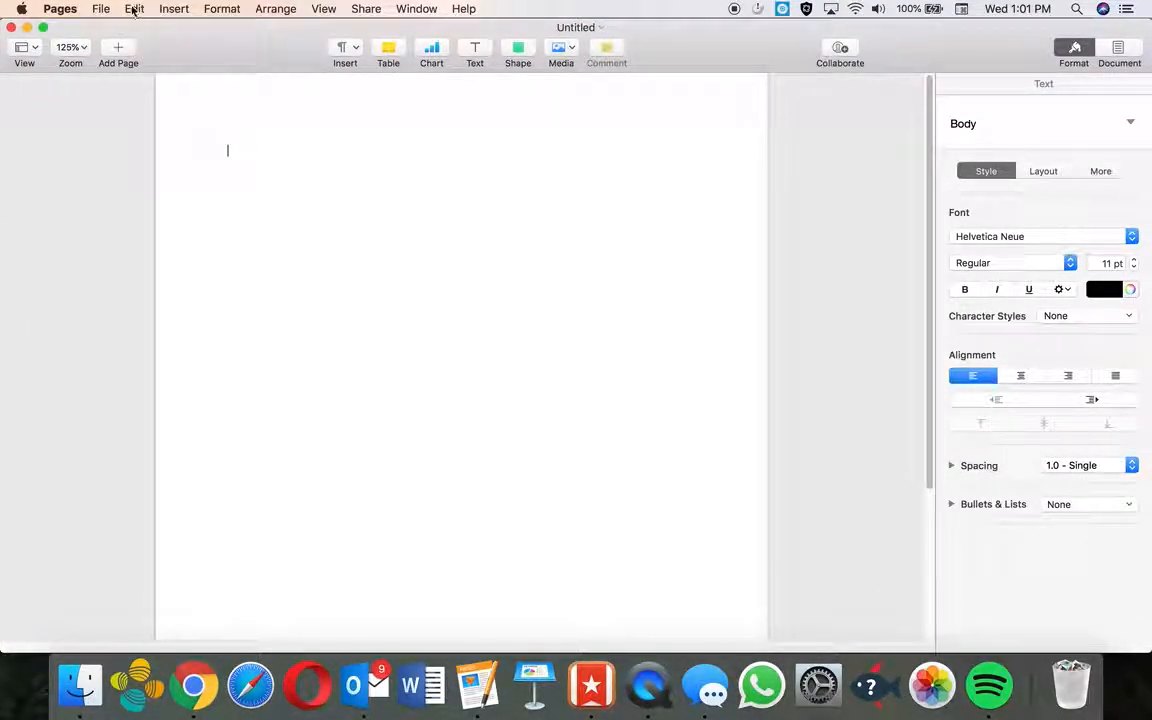
- Insert a 3D pie chart and move it to the page's upper left
click(173, 8)
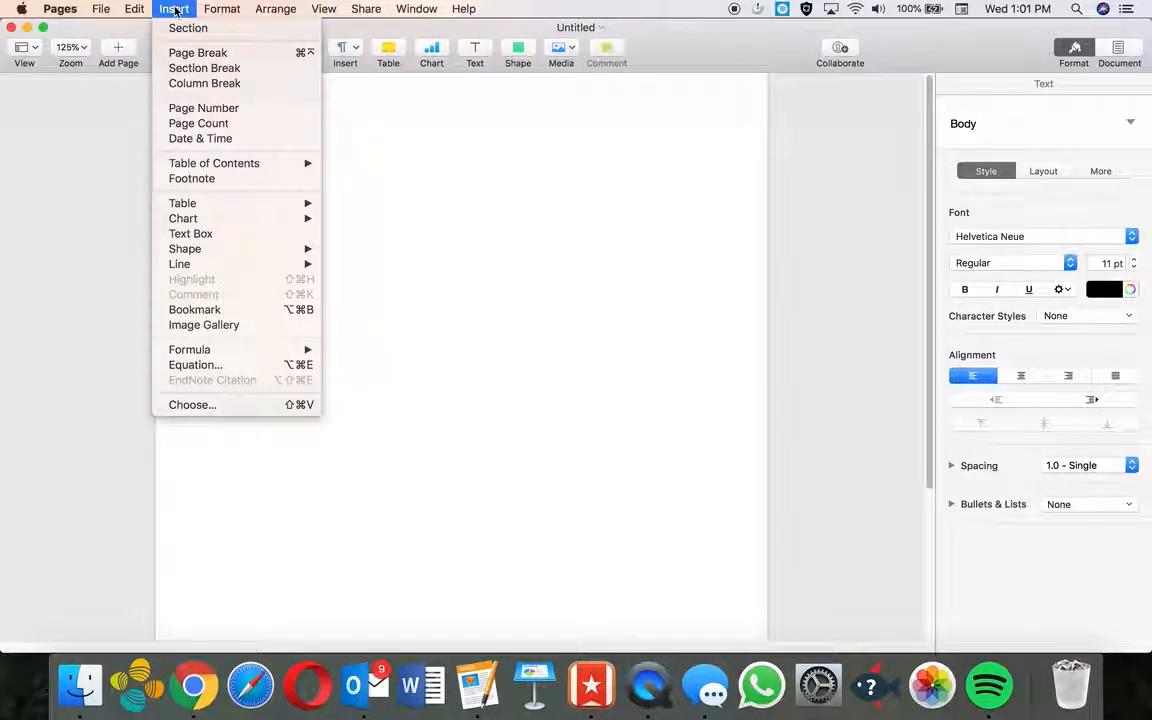
mouse_move(183, 218)
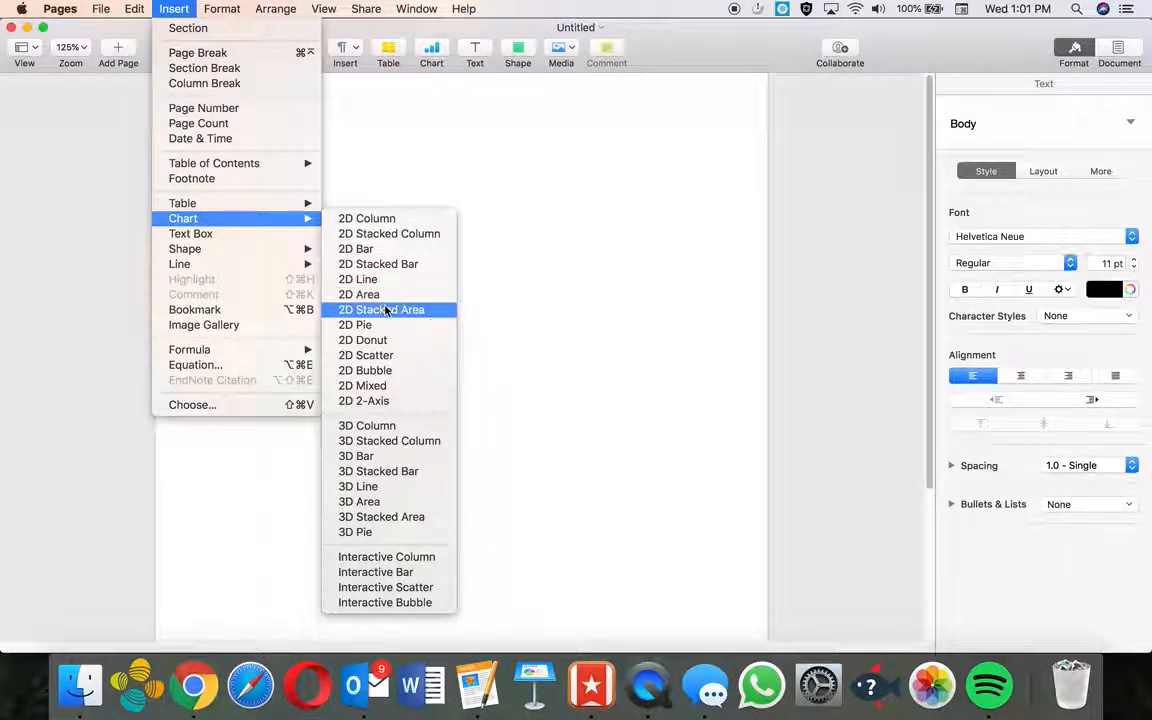
mouse_move(378, 501)
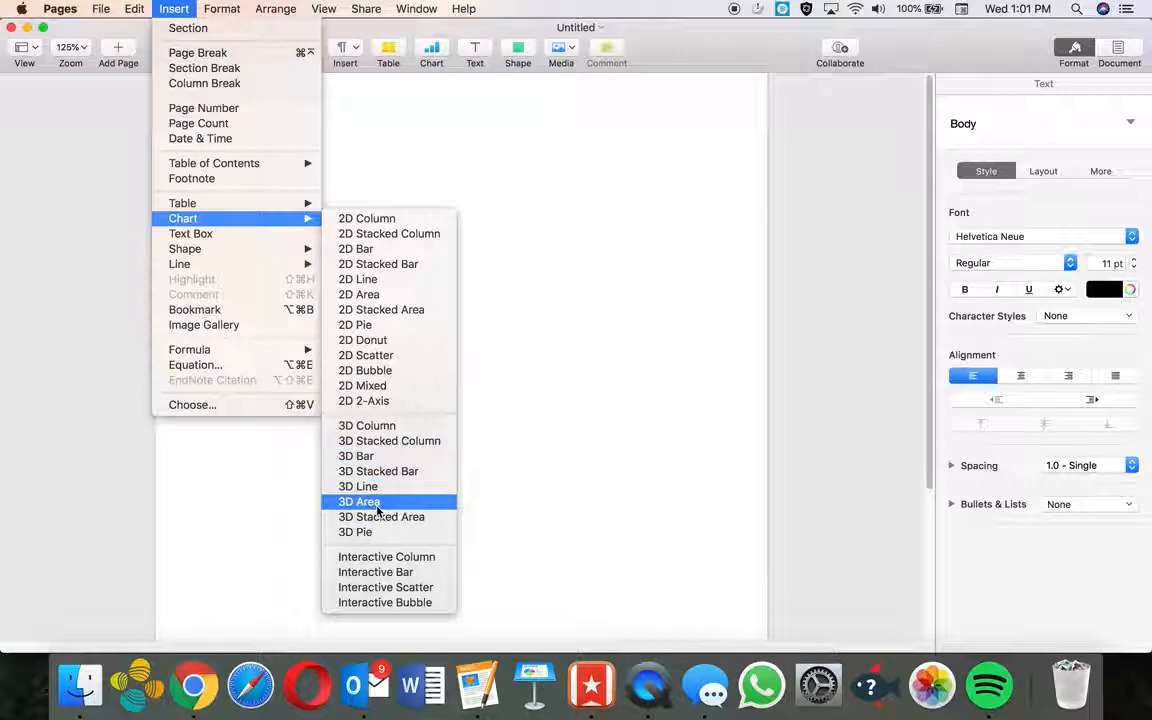
click(355, 531)
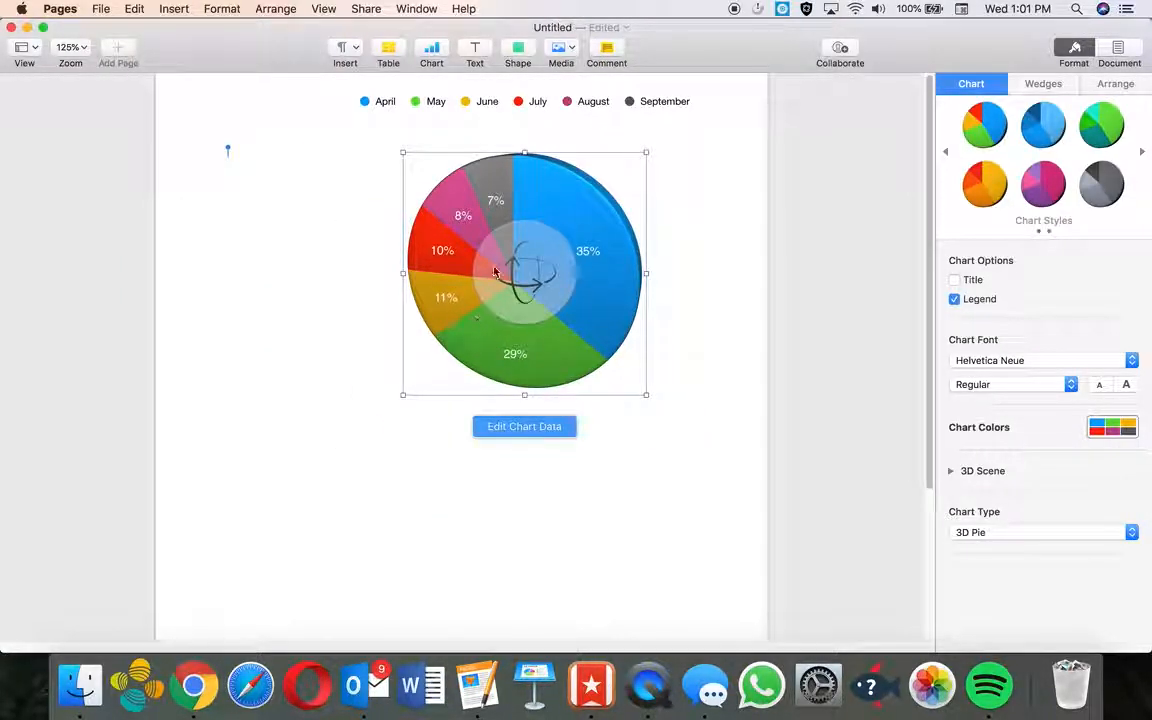
click(734, 255)
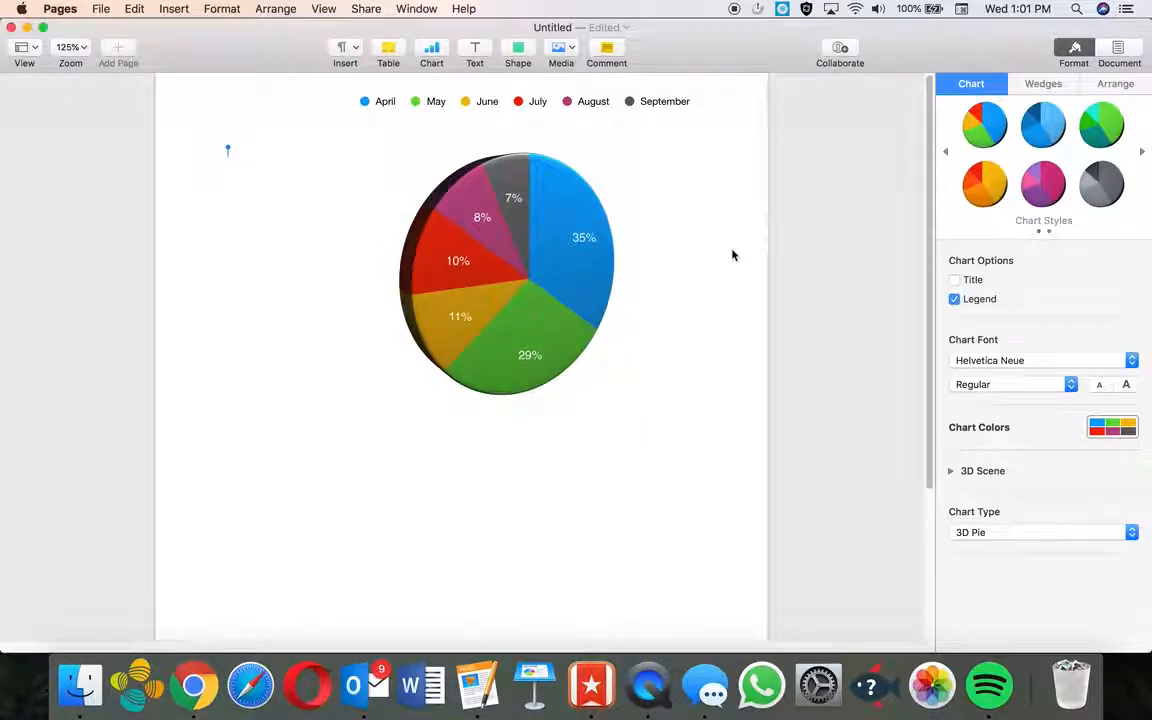
click(507, 275)
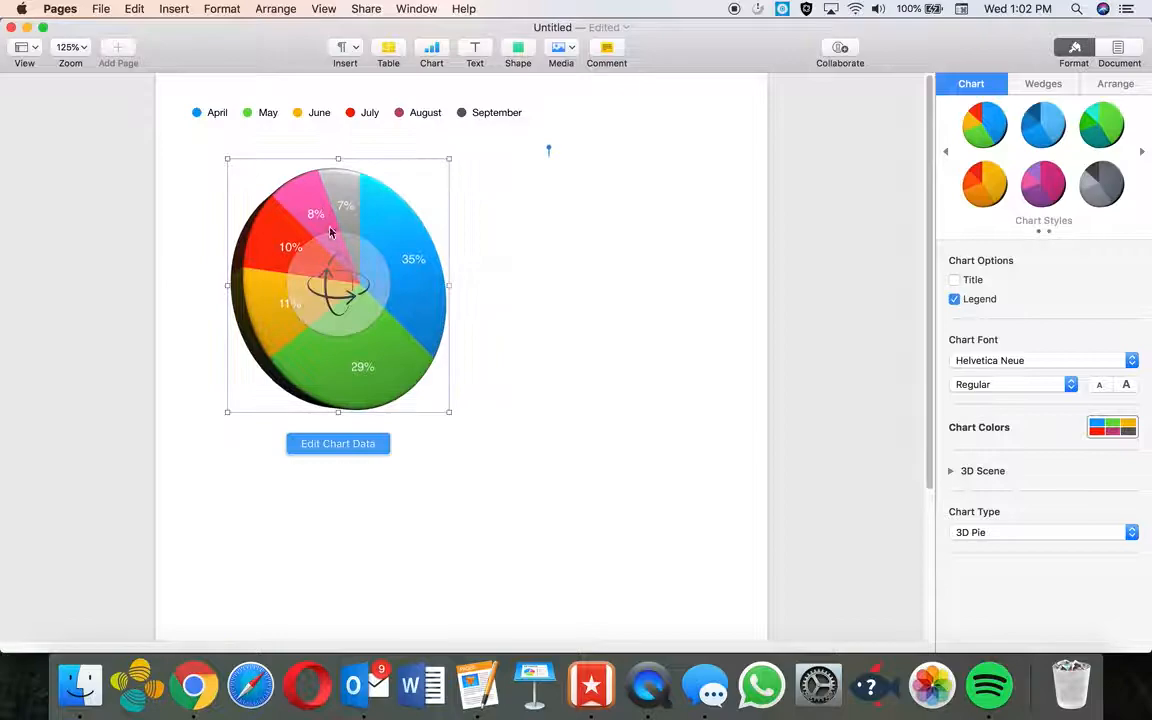
click(337, 443)
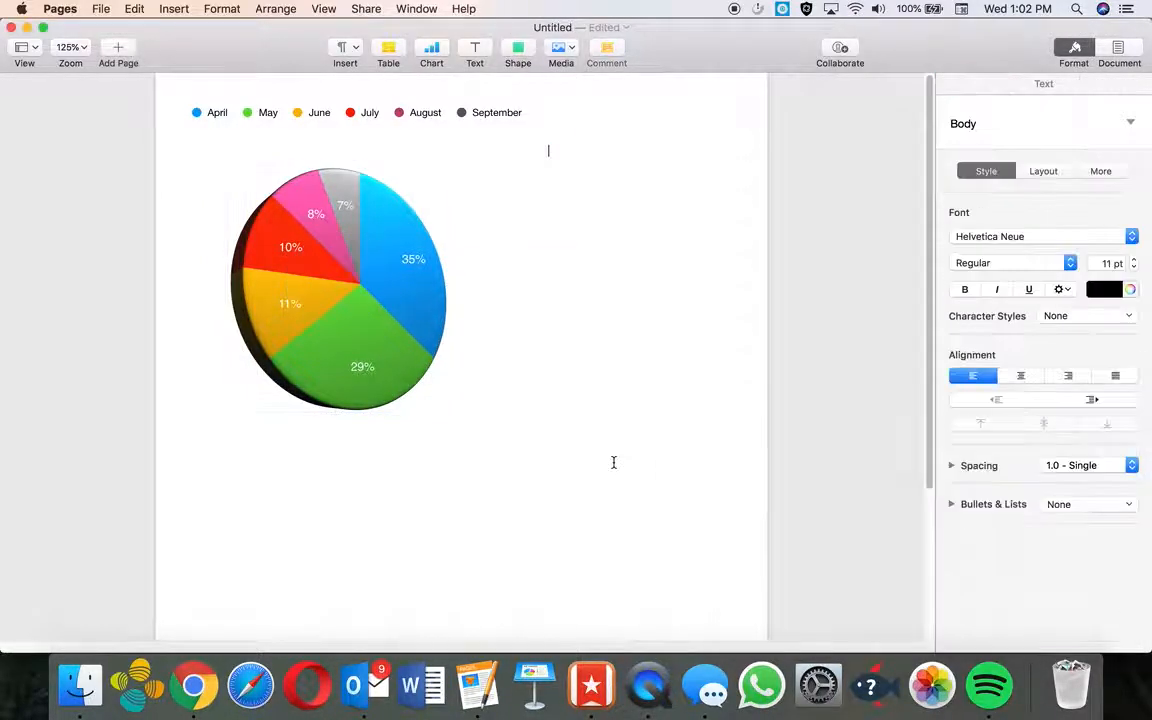
- Insert a 3D line chart of Region 1 and Region 2 below the pie chart
click(173, 8)
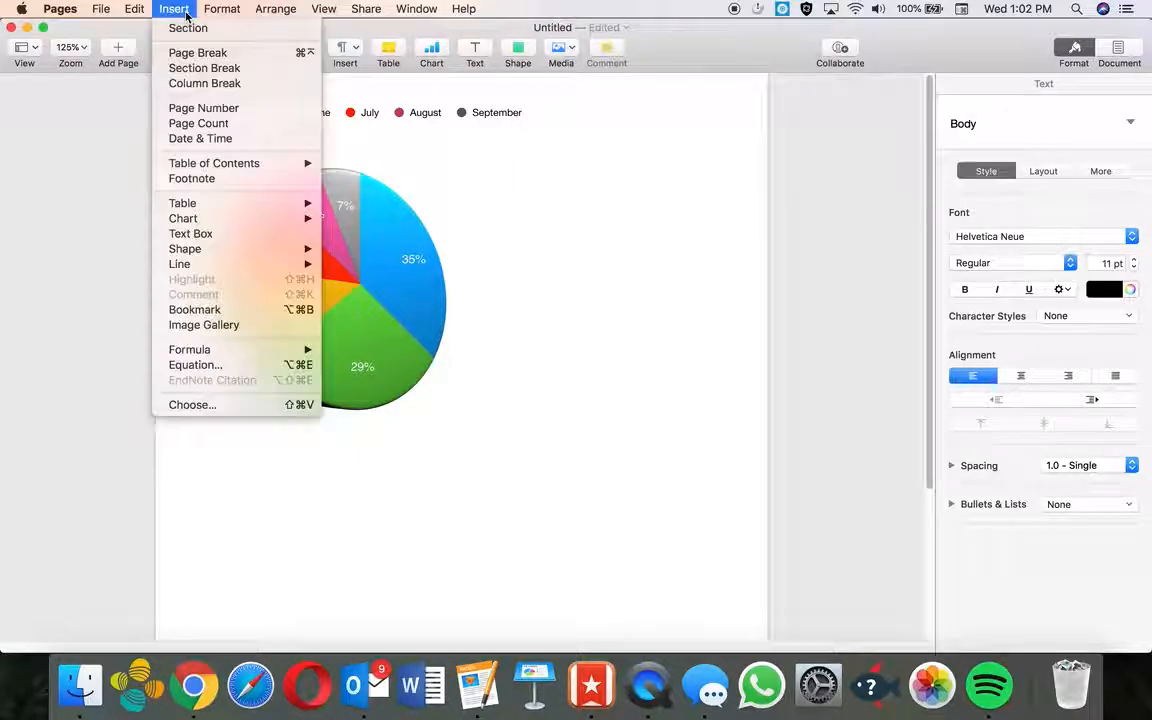
mouse_move(182, 203)
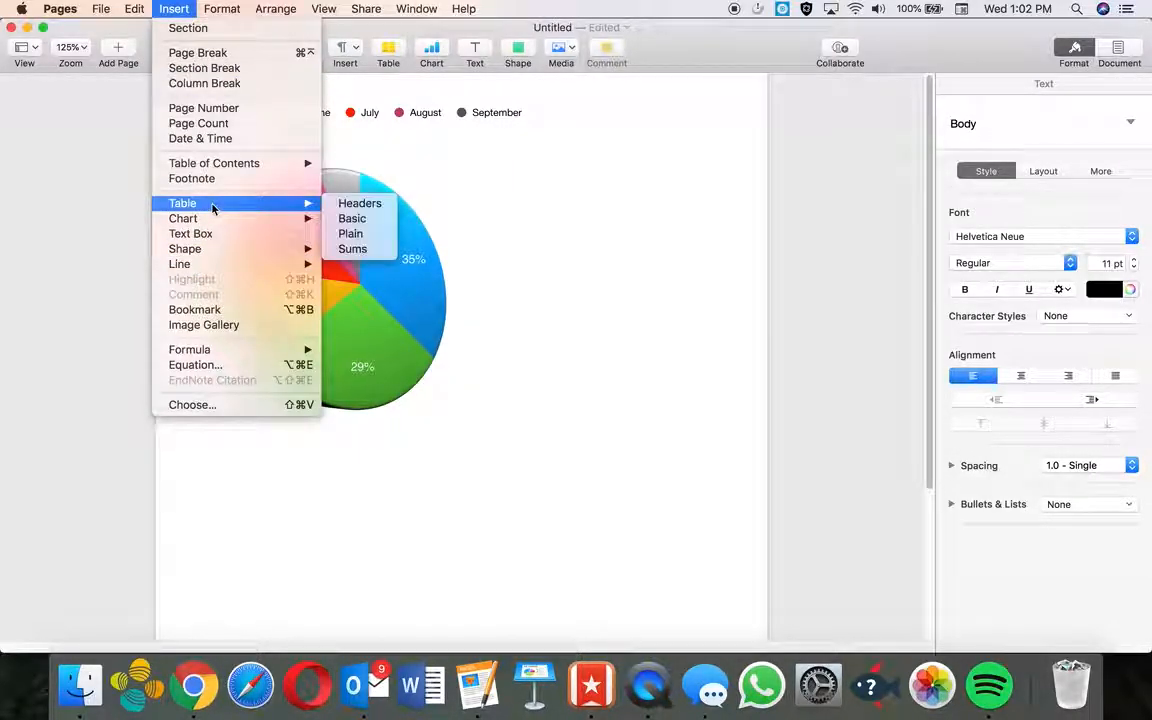
mouse_move(190, 233)
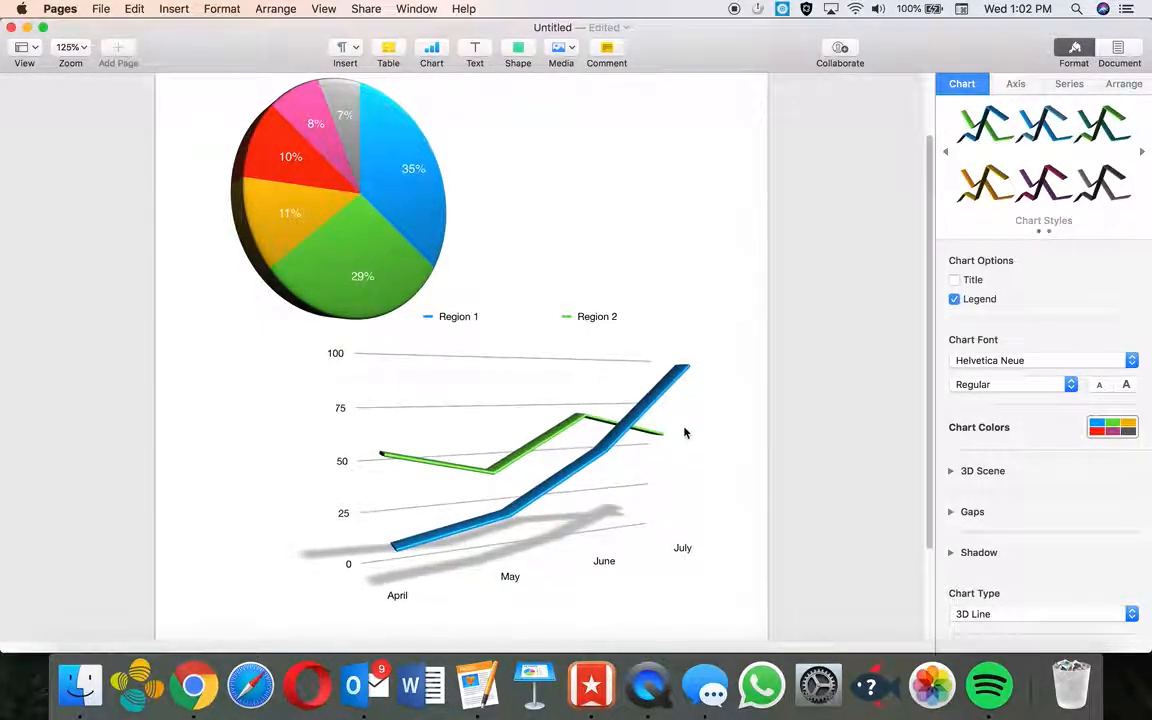
click(510, 470)
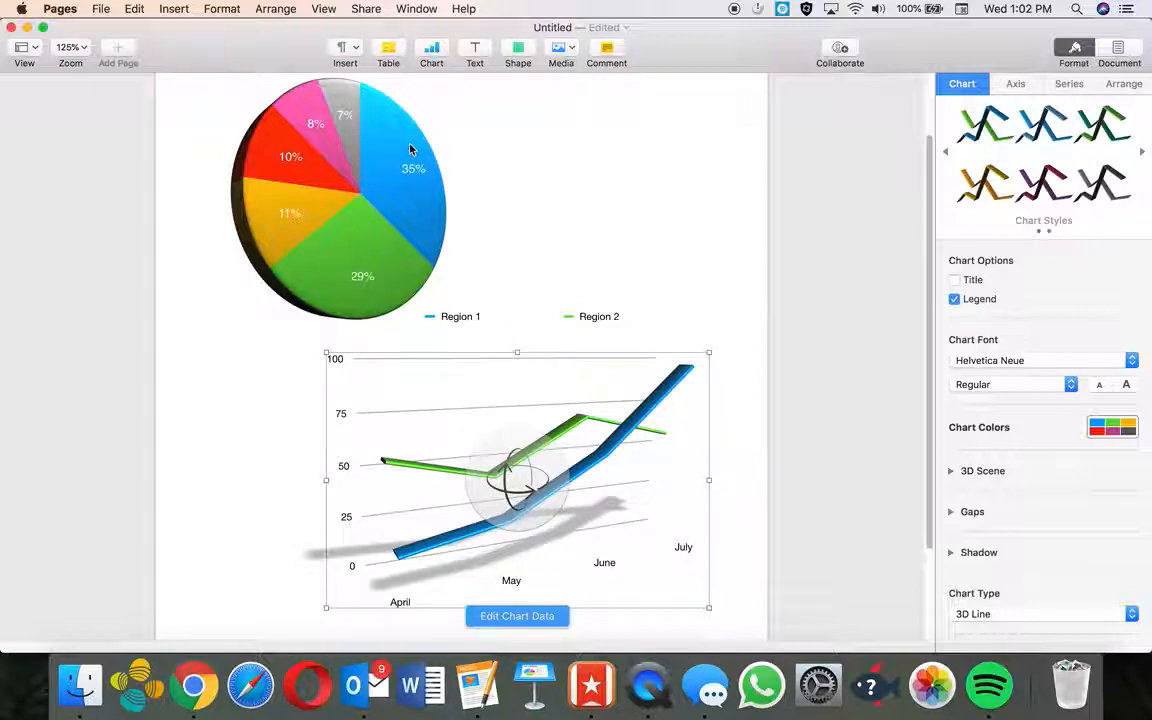
click(173, 9)
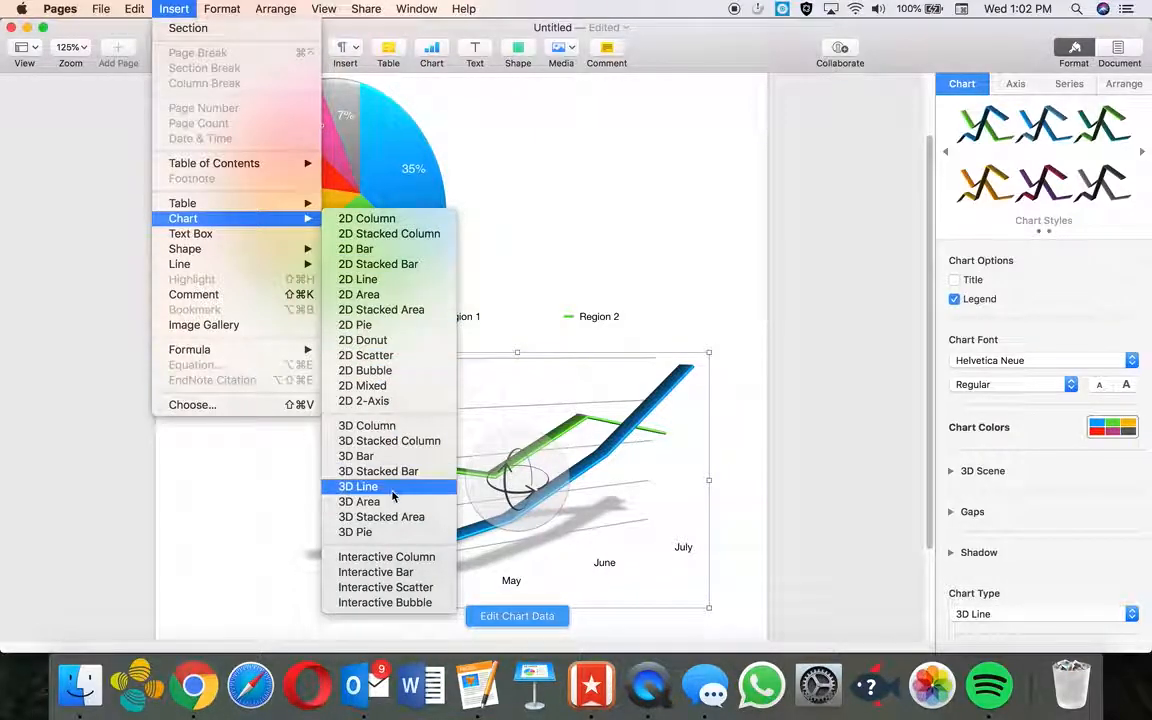
mouse_move(356, 456)
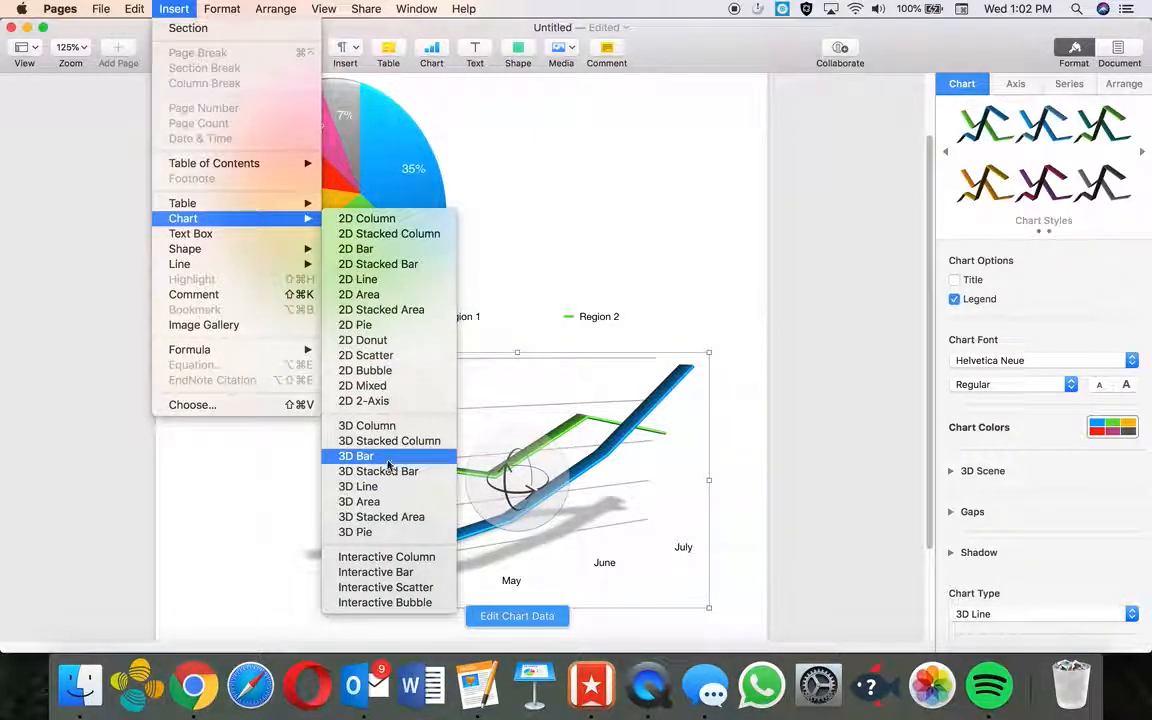
- Replace it with a 3D stacked column chart of Region 1 and Region 2, April–July
click(389, 441)
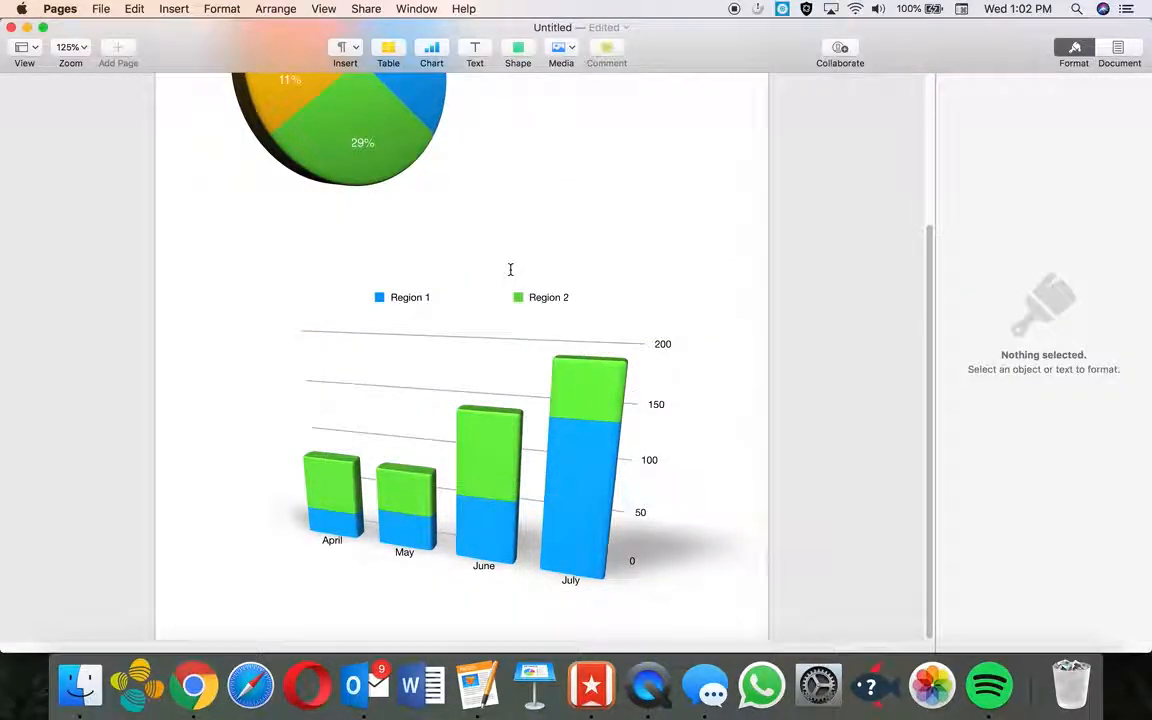
click(505, 420)
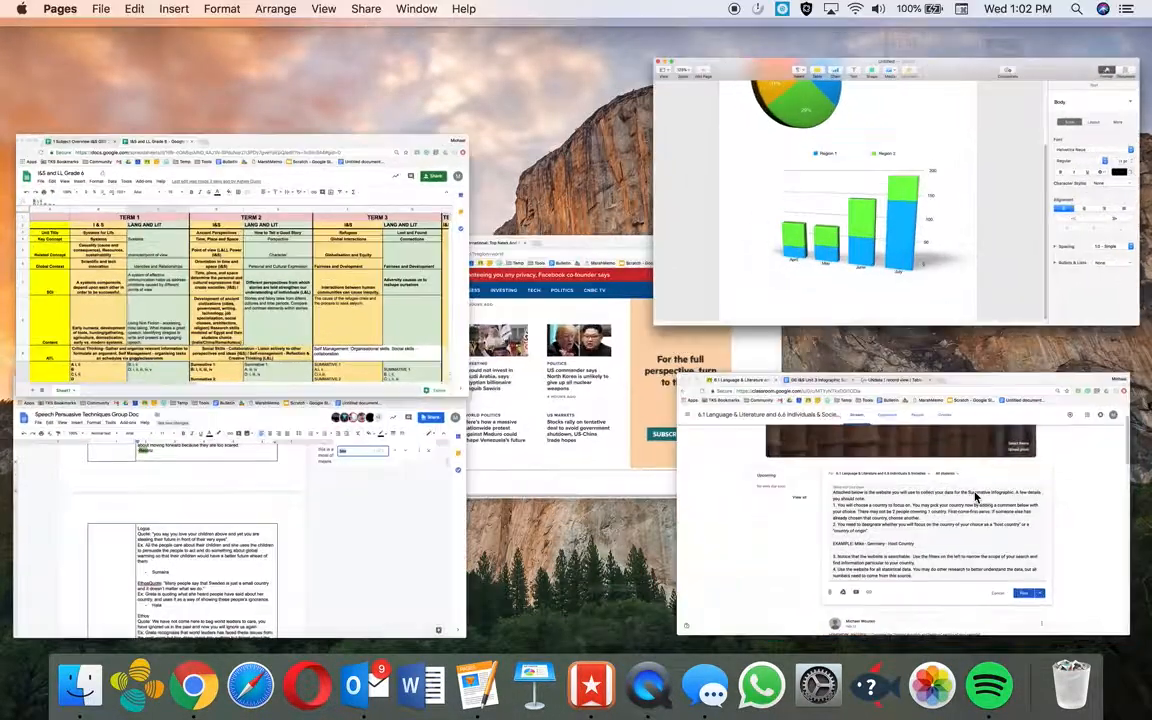
- In Chrome, open the 6.1 Language & Literature class from the Classes overview
key(f3)
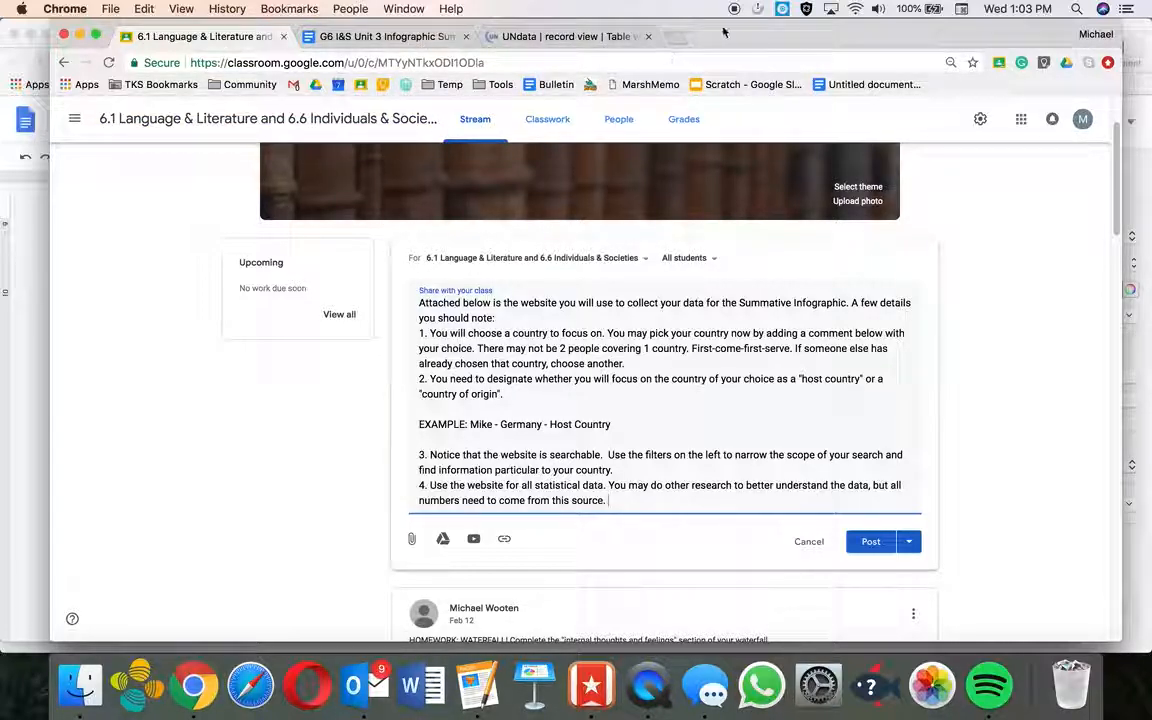
click(702, 37)
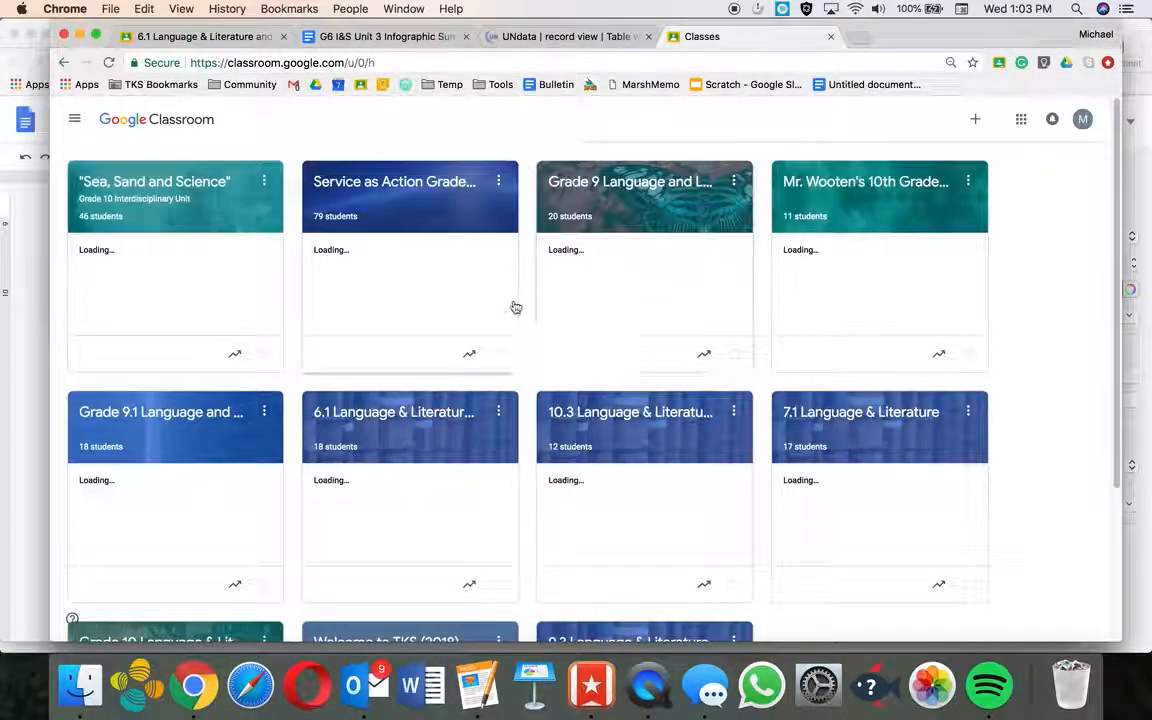
click(394, 181)
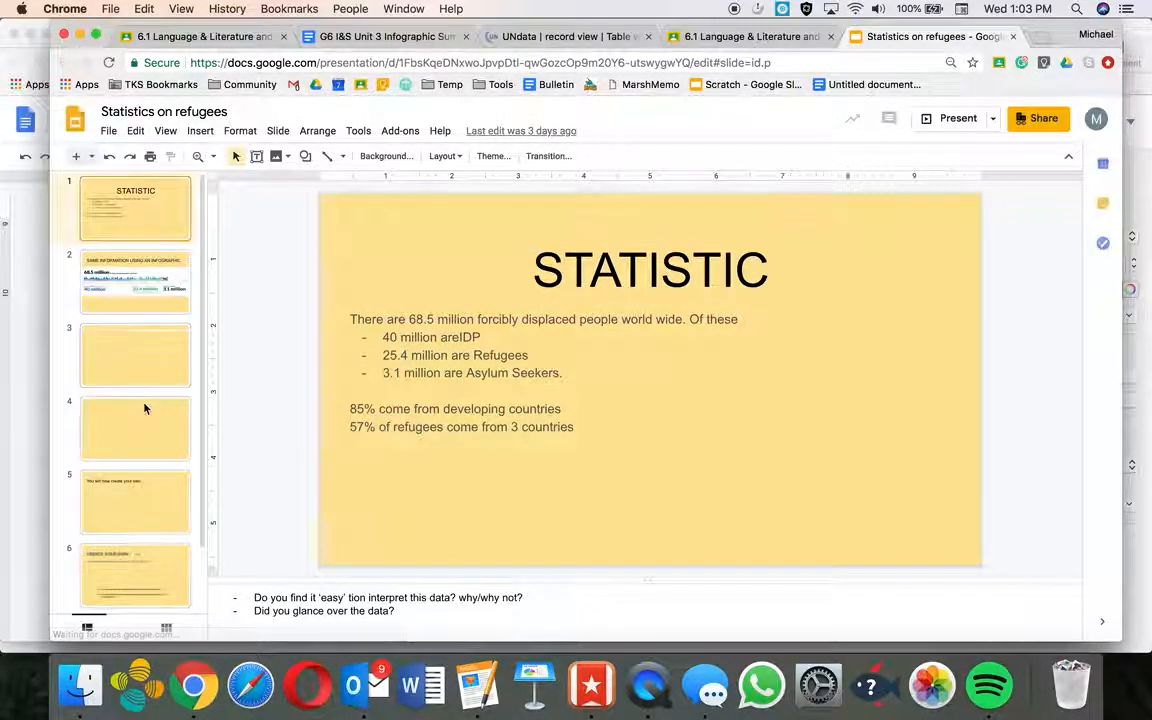
- Show slide 2, the infographic of 68.5 million displaced people
click(135, 282)
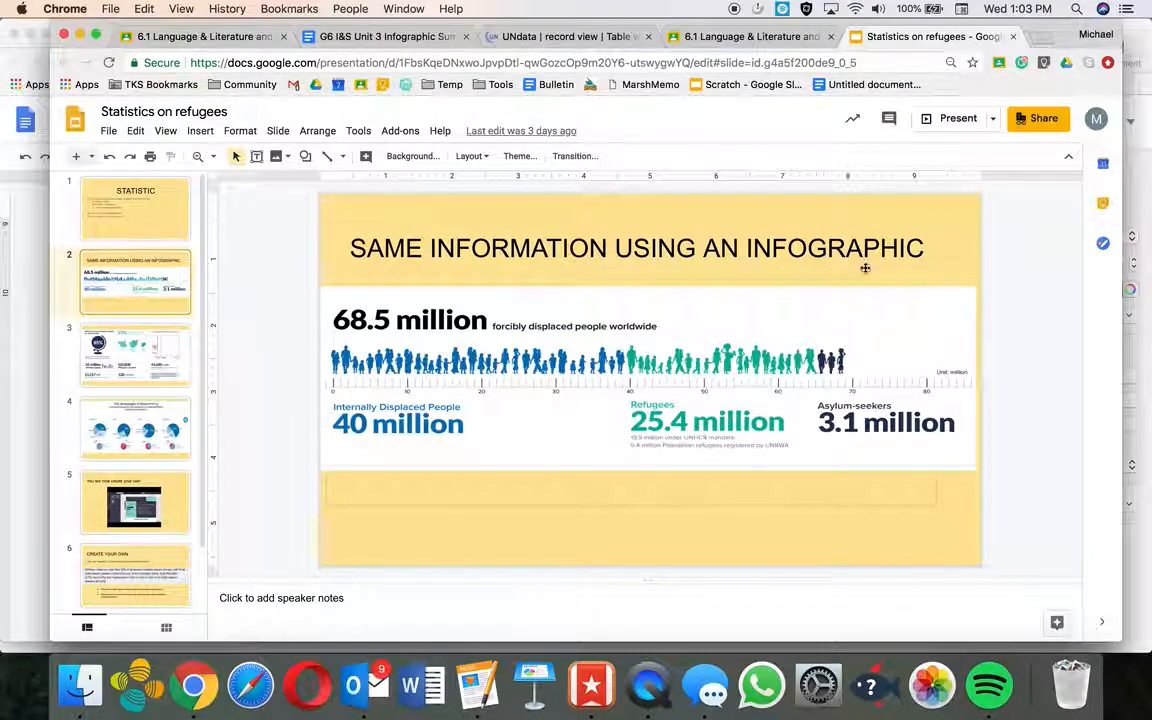
mouse_move(517, 345)
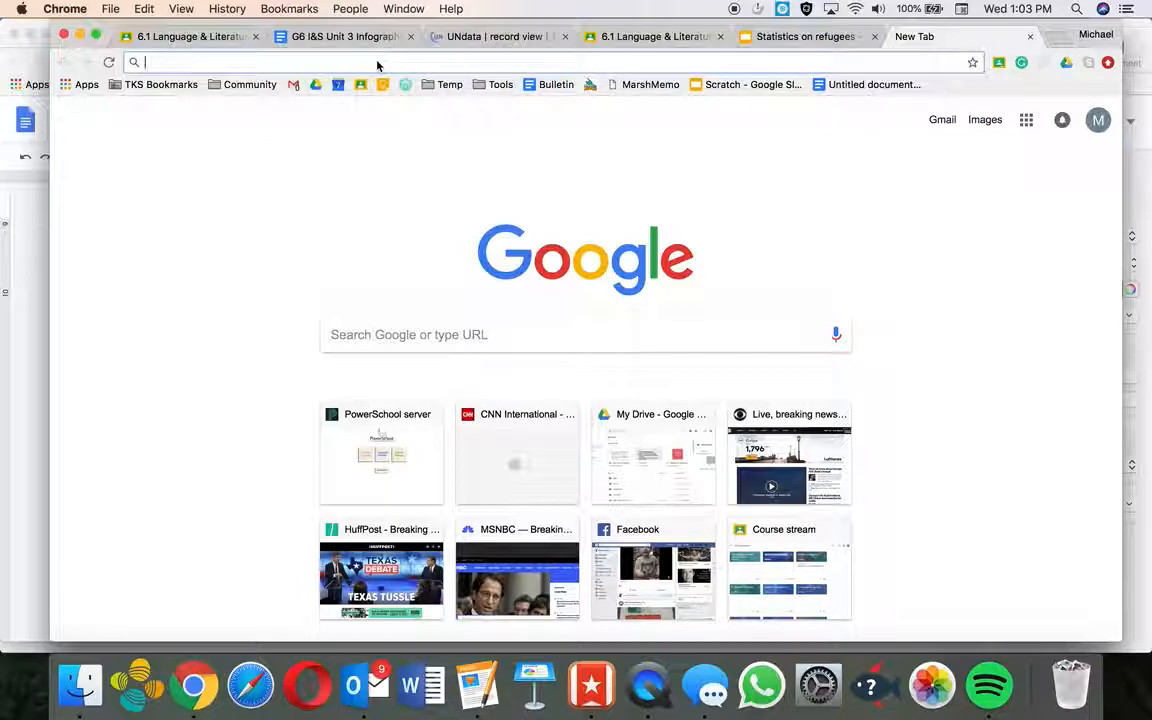
- Search images for 'people icon' and preview the Band, family, group, people icon
text(people icon)
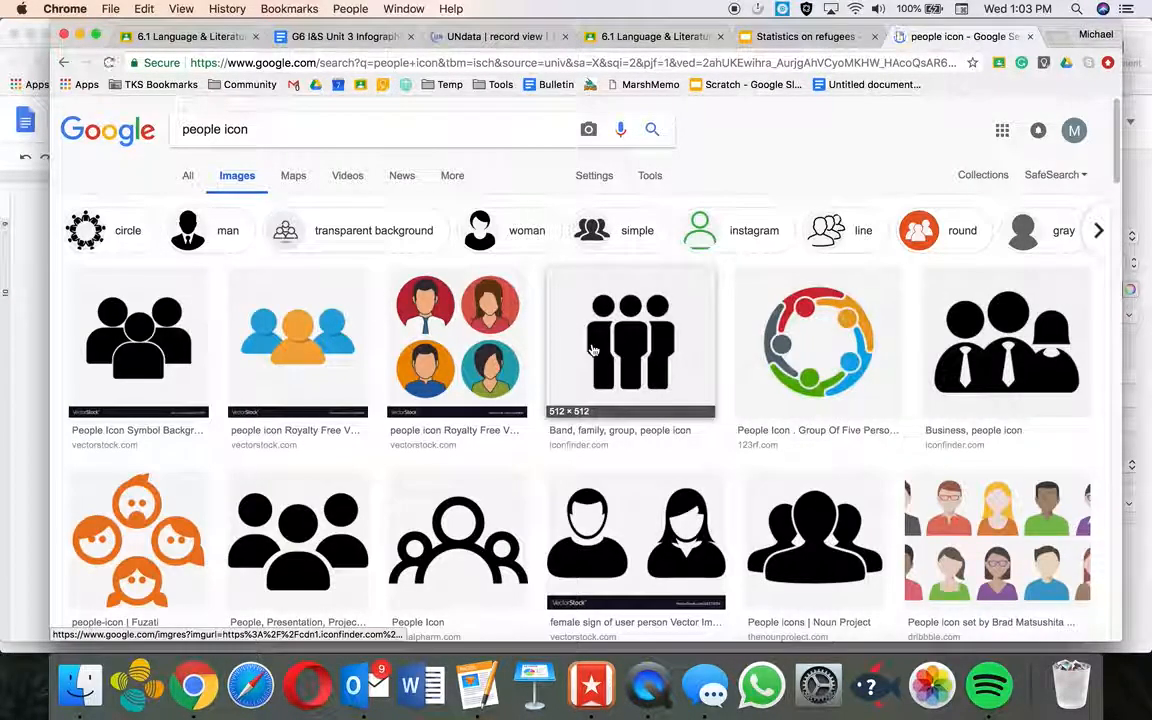
click(630, 343)
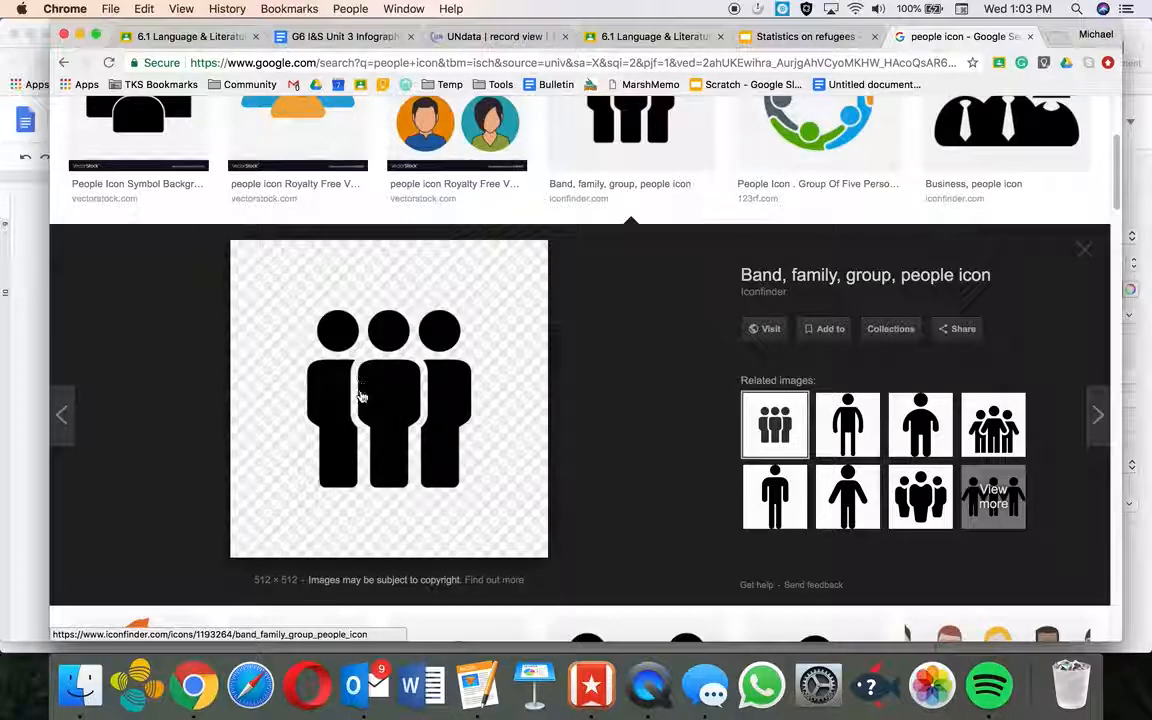
mouse_move(531, 387)
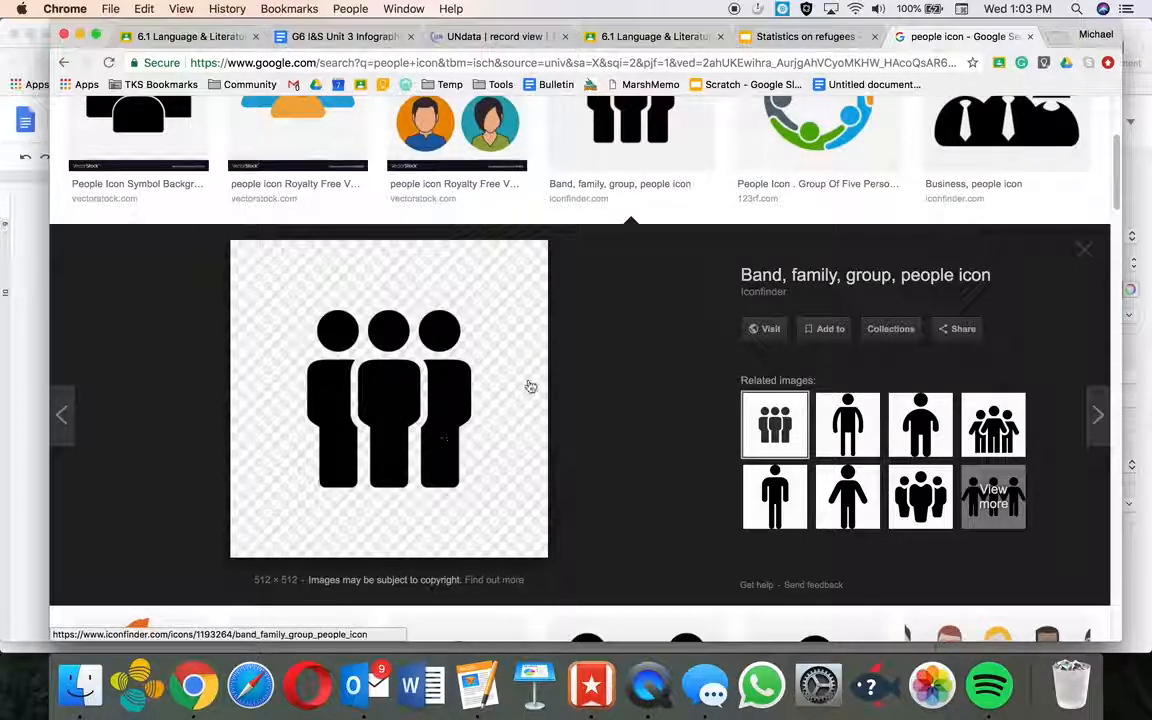
mouse_move(391, 453)
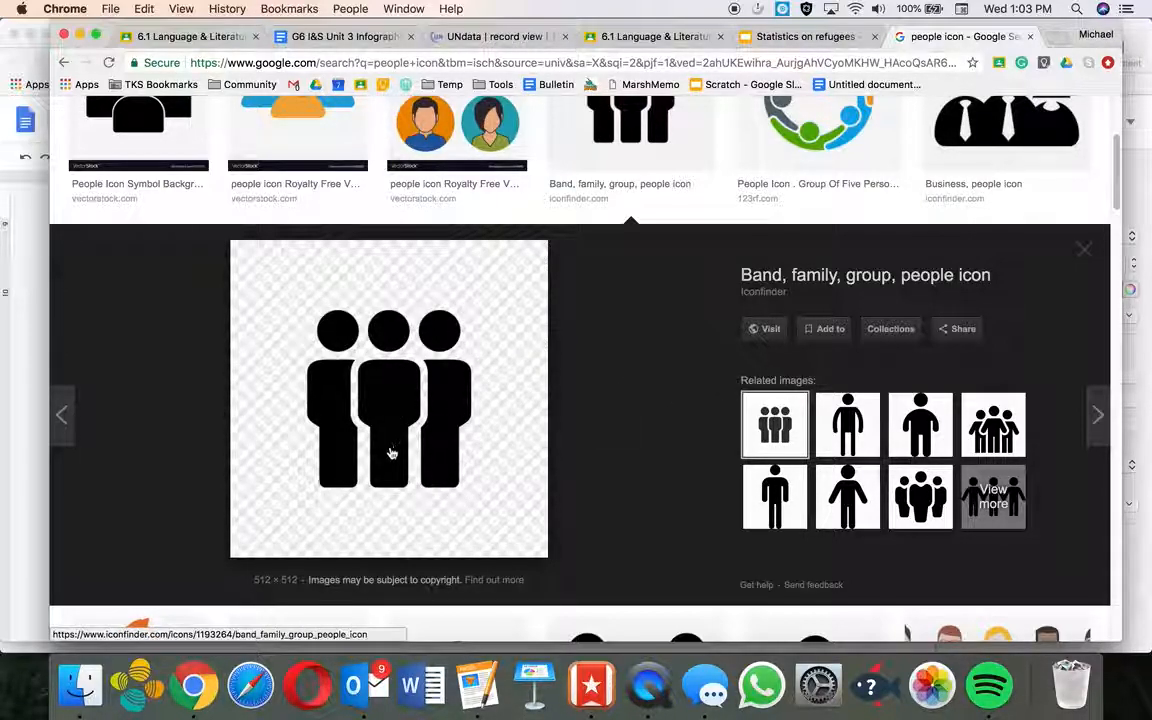
mouse_move(507, 332)
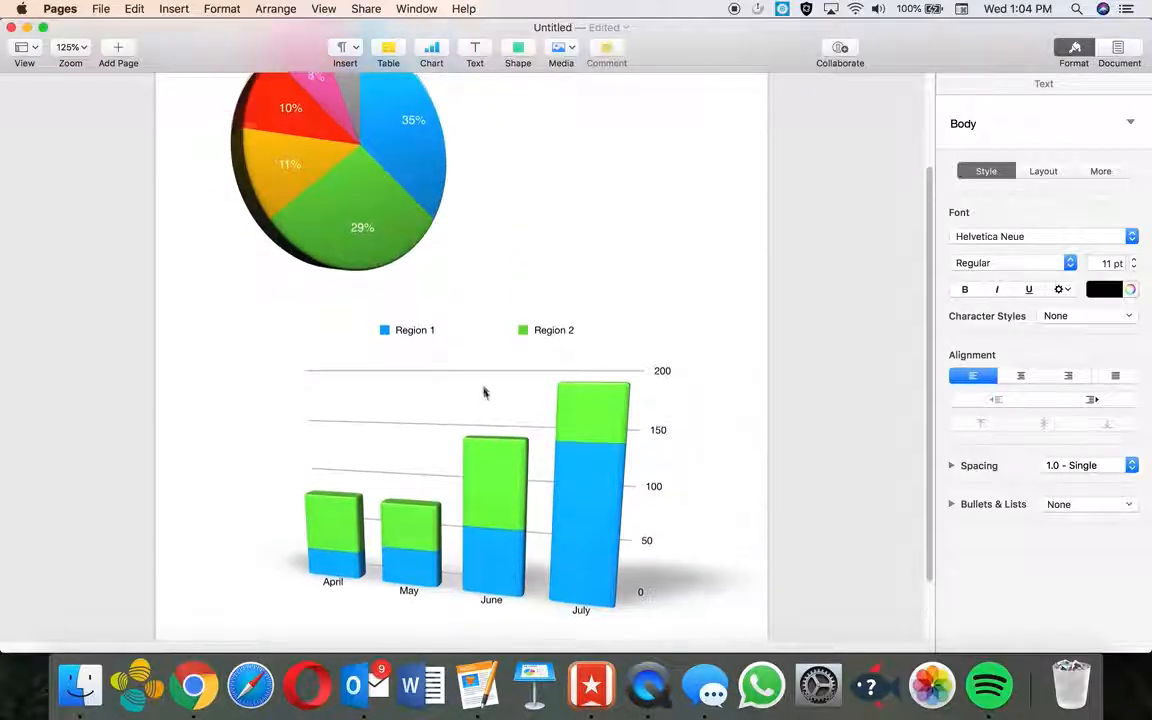
click(194, 685)
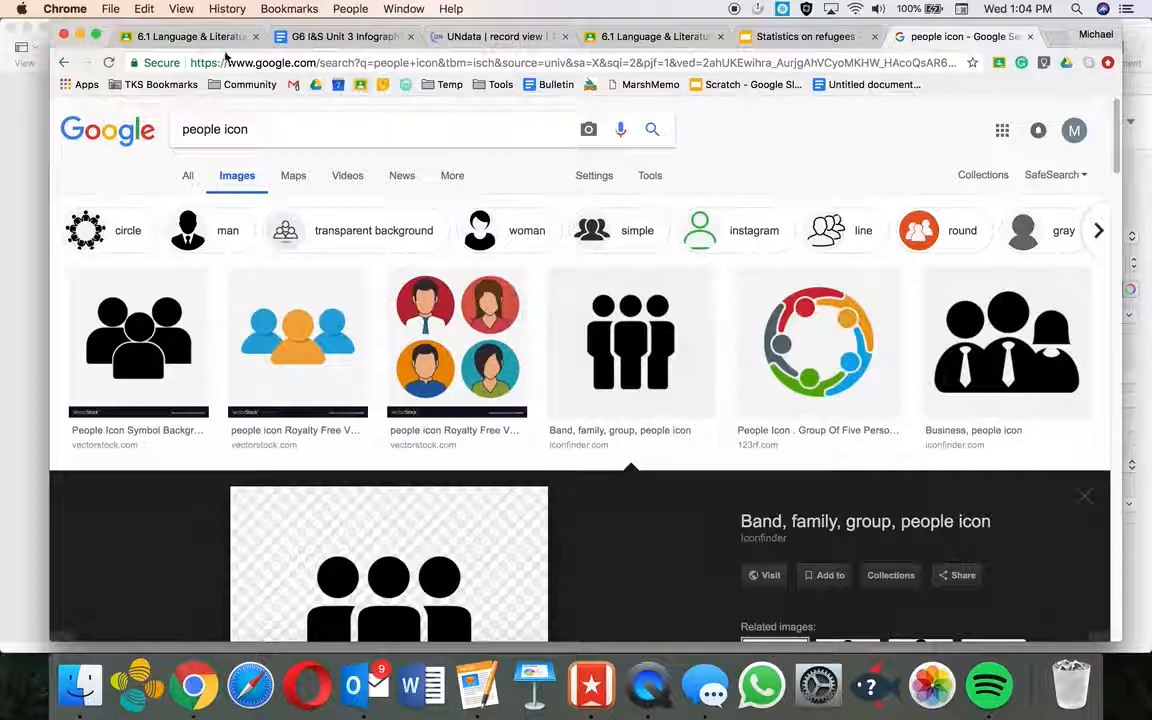
- Go back through the Classroom tab to the Statistics on refugees infographic slide
click(655, 37)
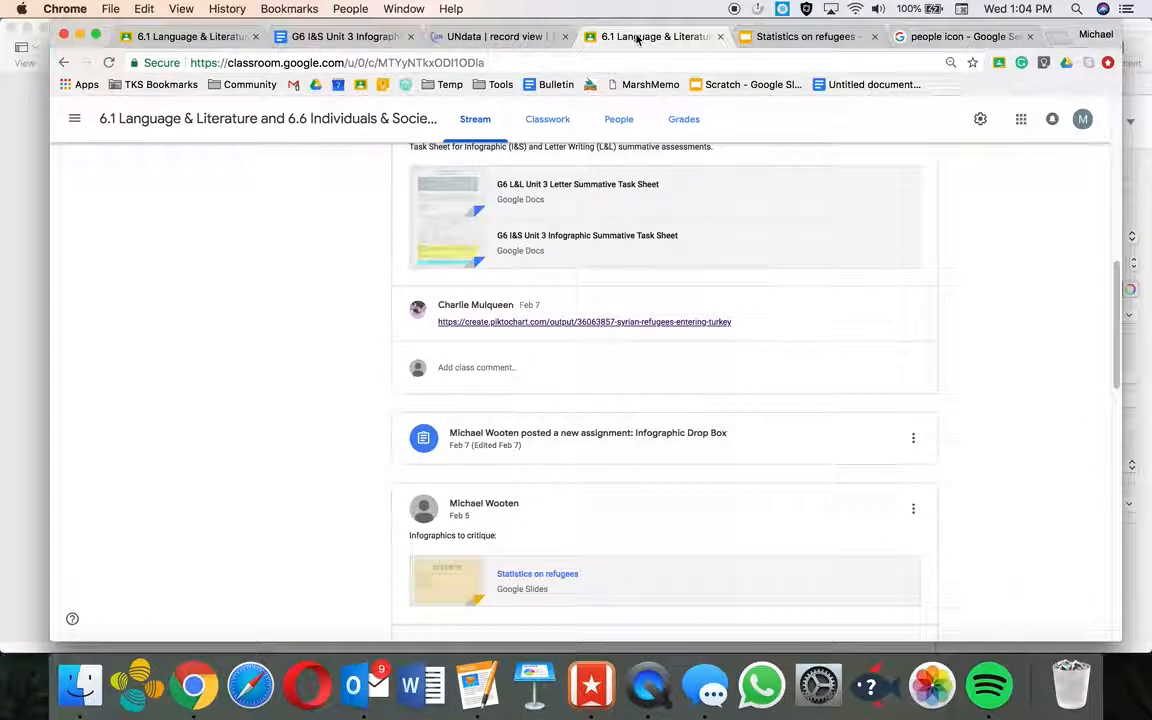
click(537, 573)
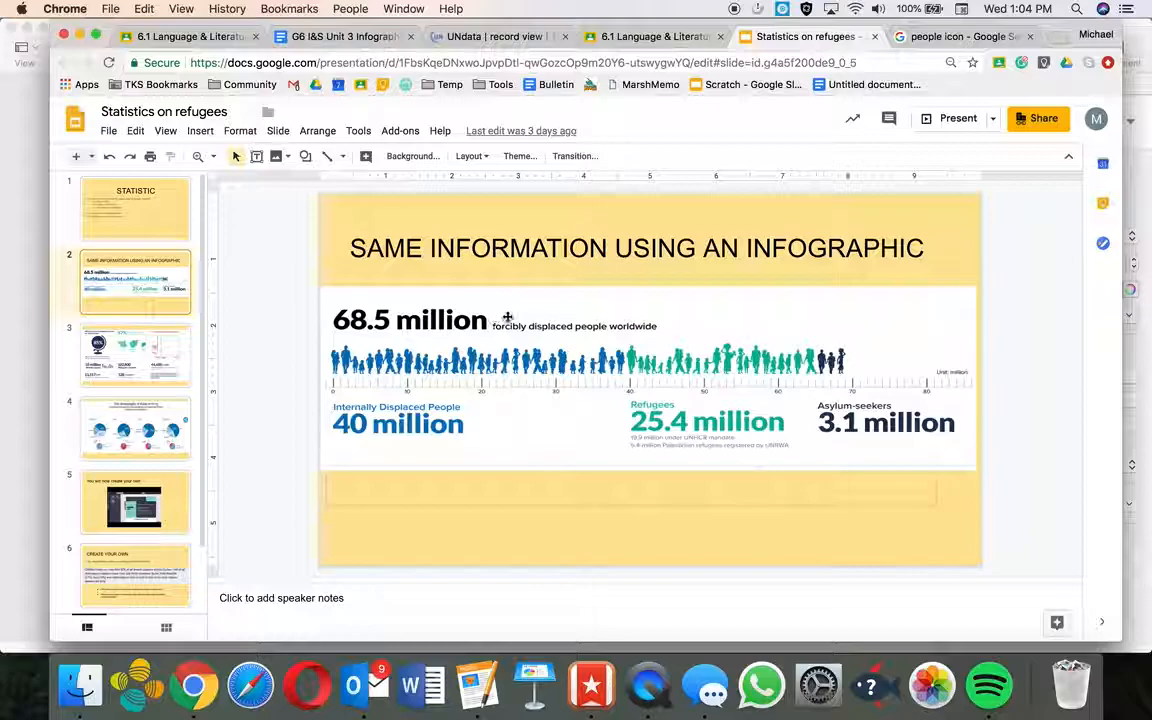
mouse_move(493, 397)
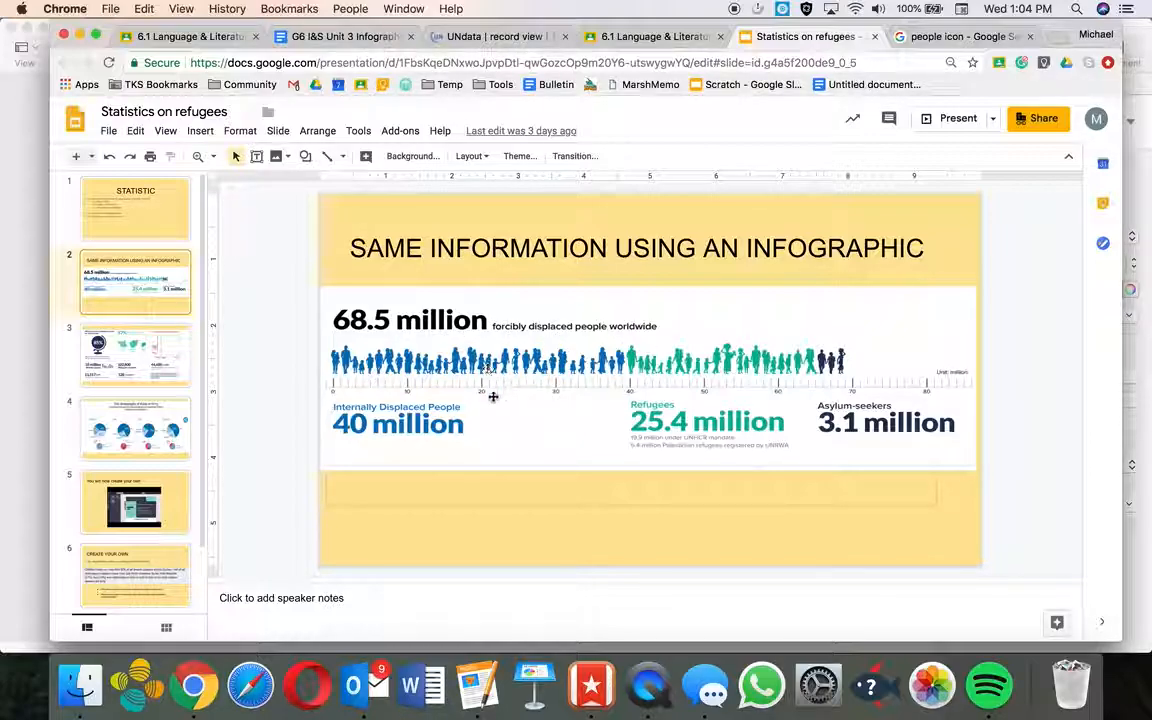